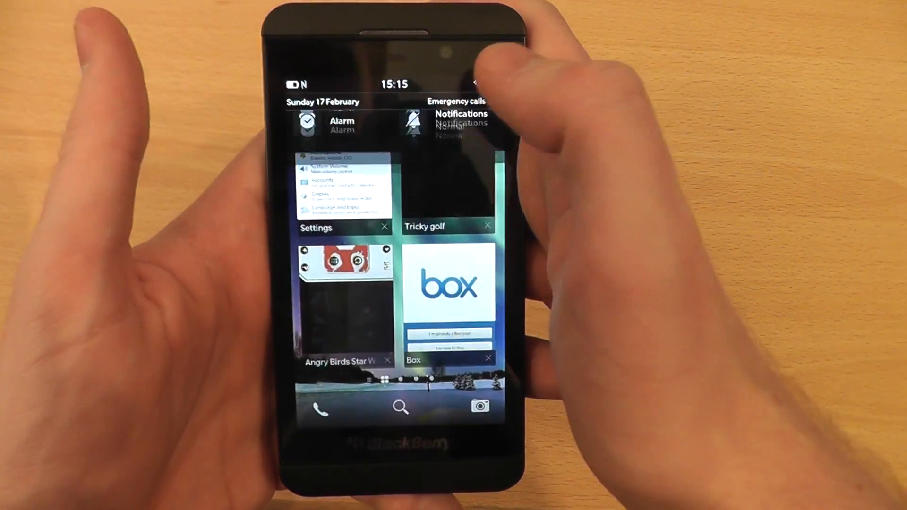
Step: Show the Advanced Setup list of email account types
{"action": "left_click", "coordinate": [344, 191]}
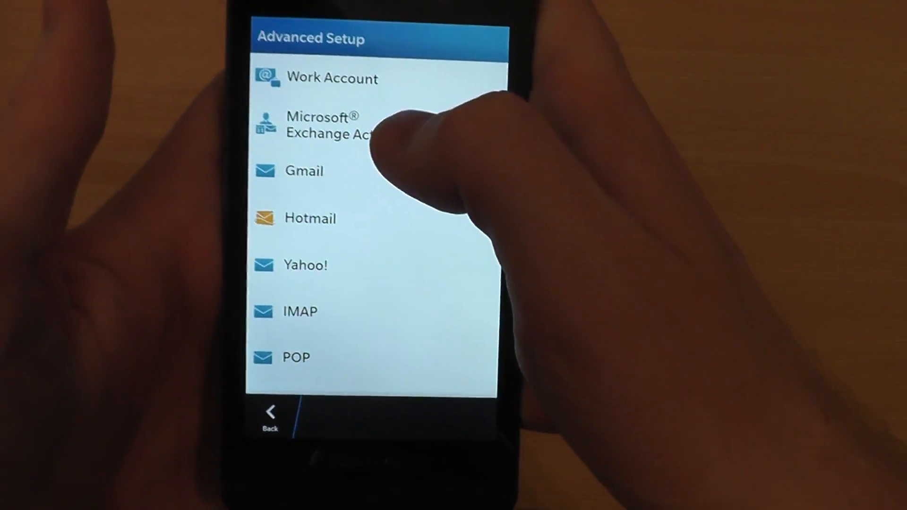
Step: Choose Microsoft Exchange ActiveSync to start a new account with port 443 and SSL on
{"action": "left_click", "coordinate": [330, 125]}
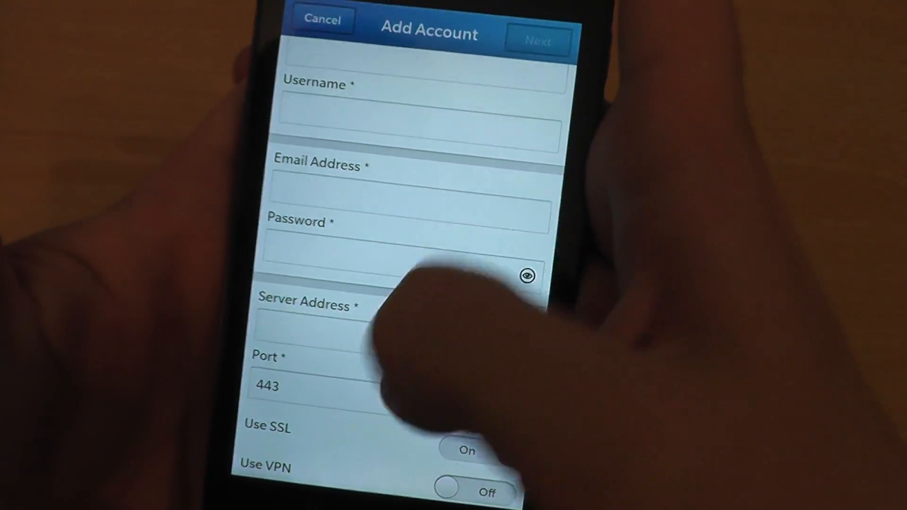
Step: Set server address m.google.com and show the sync timeframe choices with 30 Days checked
{"action": "scroll", "scroll_direction": "up", "scroll_amount": 3}
{"action": "type", "text": "m.google.com"}
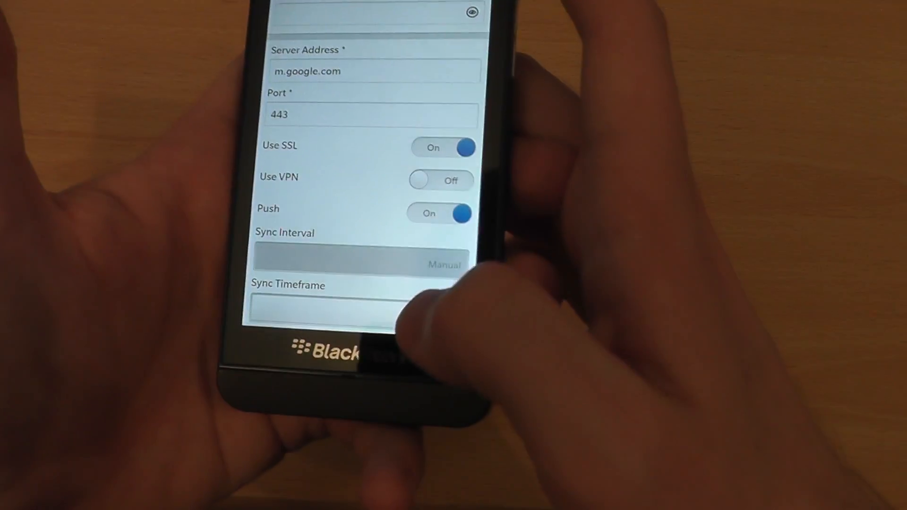
{"action": "left_click", "coordinate": [336, 306]}
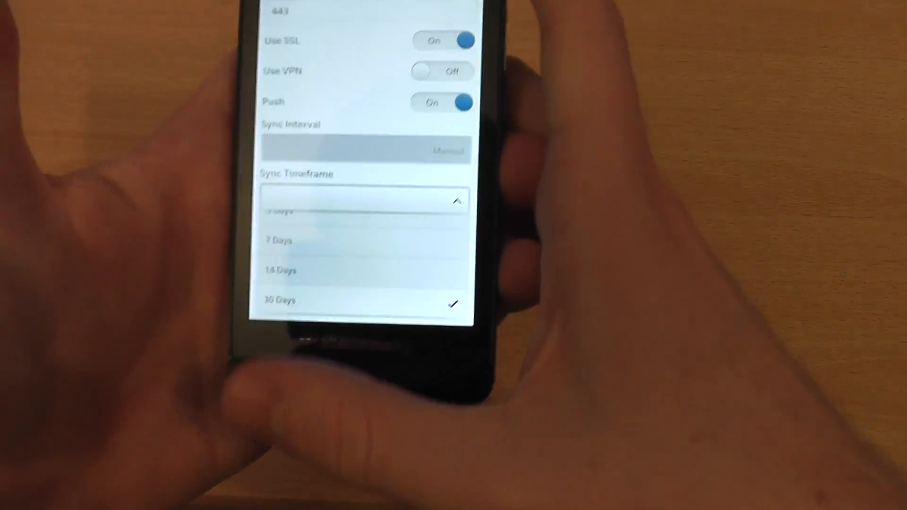